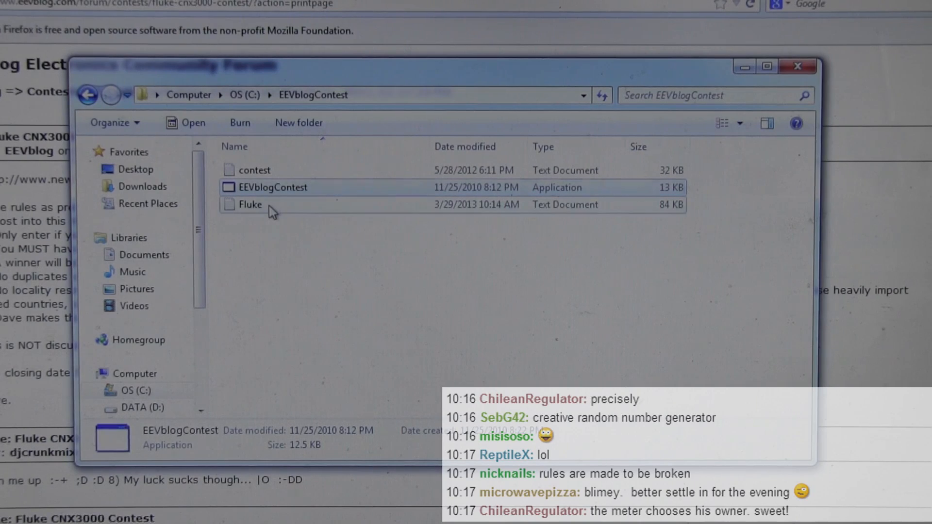
# Step: Launch EEVblogContest.exe, confirm 636 names found and 6 duplicates removed, and start calculating a winner
pyautogui.doubleClick(273, 188)
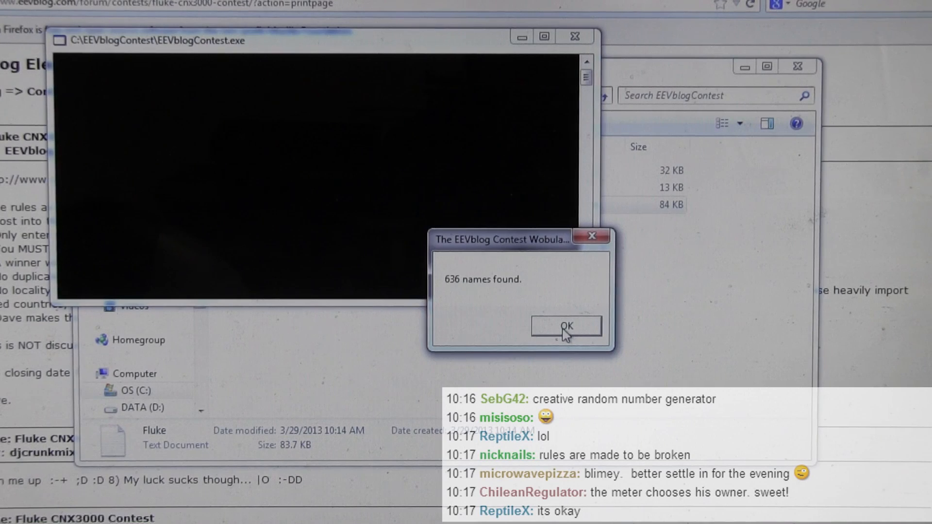
pyautogui.click(568, 326)
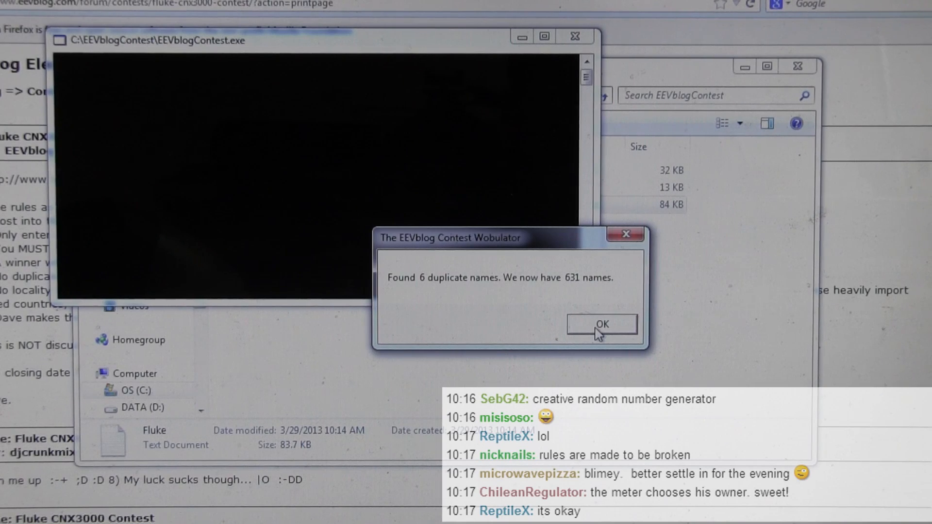
pyautogui.click(603, 324)
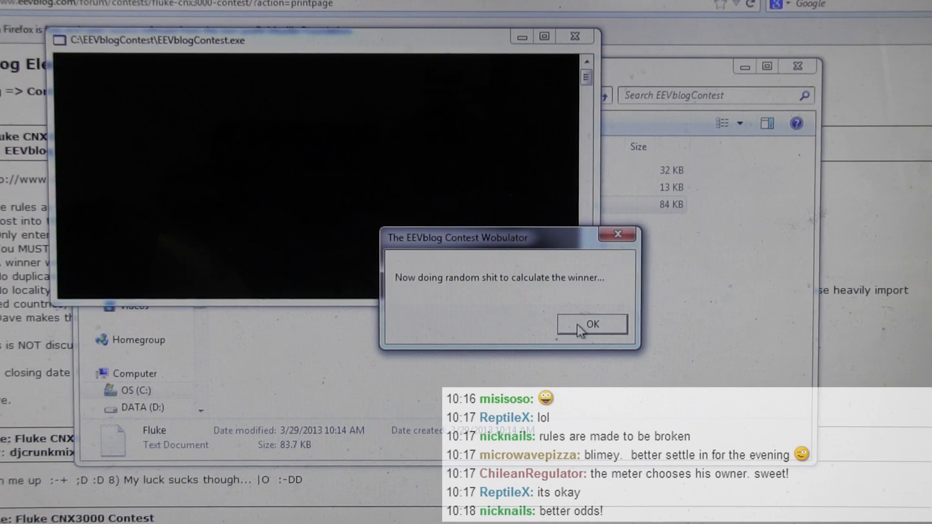
pyautogui.click(592, 324)
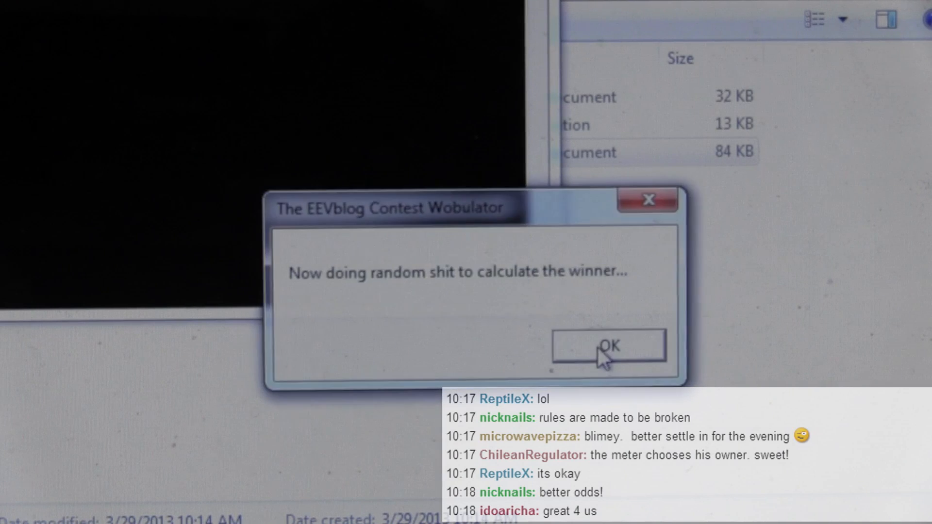
# Step: Reveal and dismiss each 'And the winner is…' result for four draws until the program closes
pyautogui.click(609, 346)
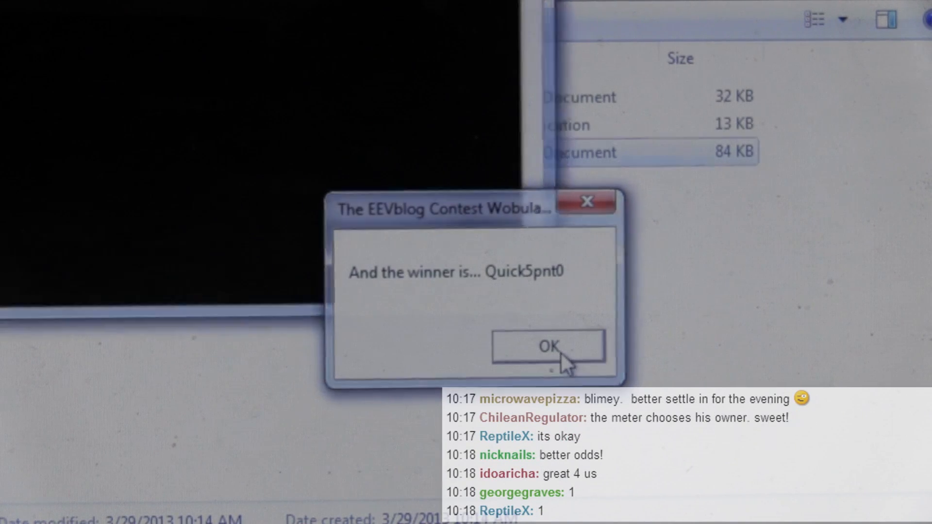
pyautogui.click(548, 348)
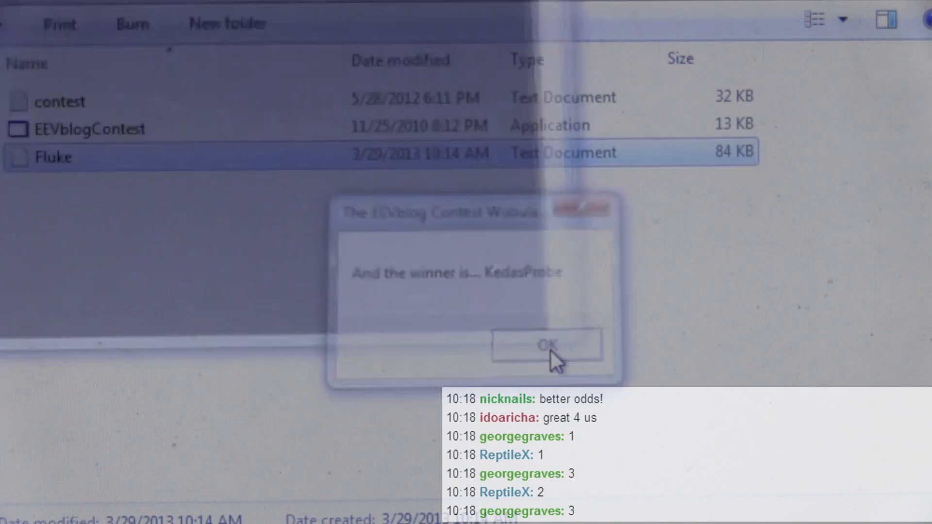
pyautogui.click(546, 347)
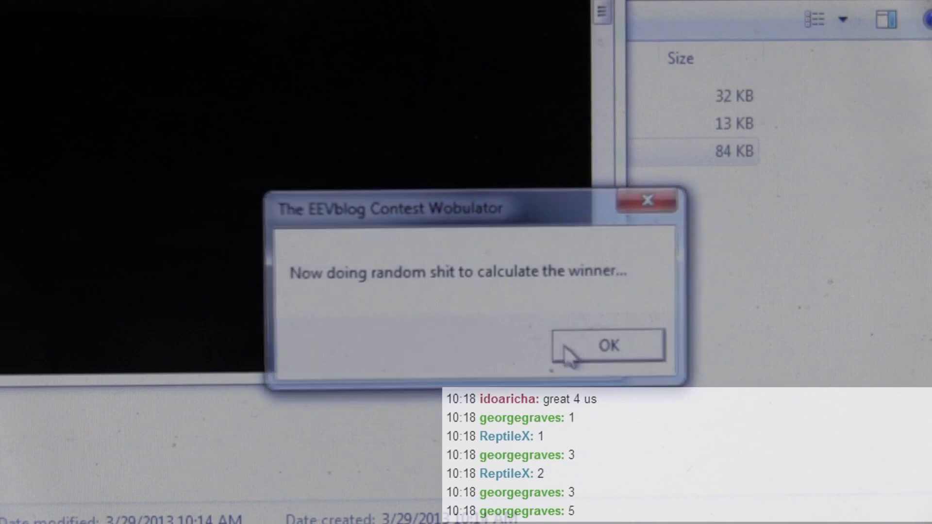
pyautogui.click(608, 346)
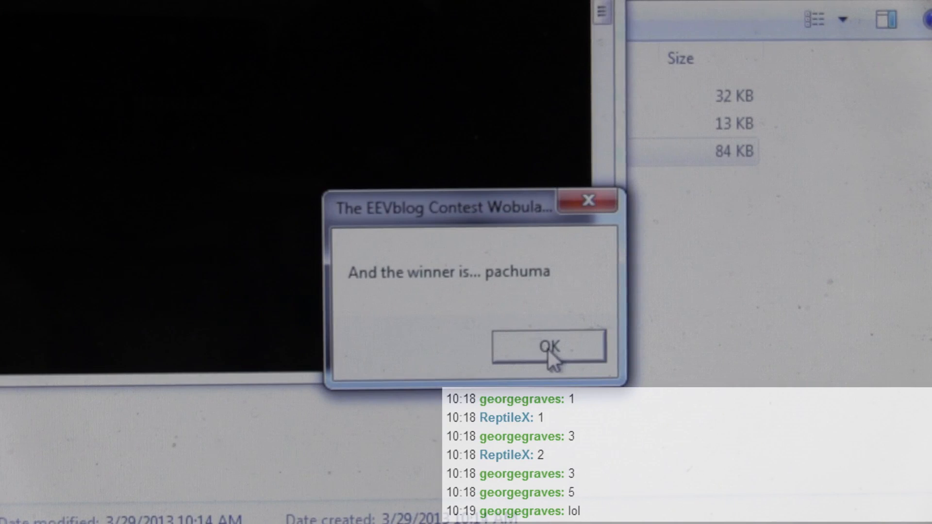
pyautogui.click(548, 347)
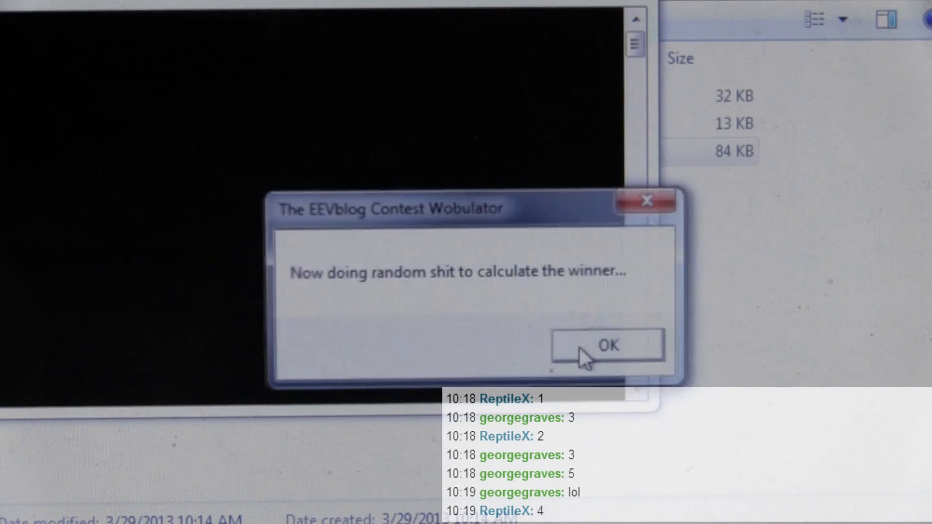
pyautogui.click(607, 347)
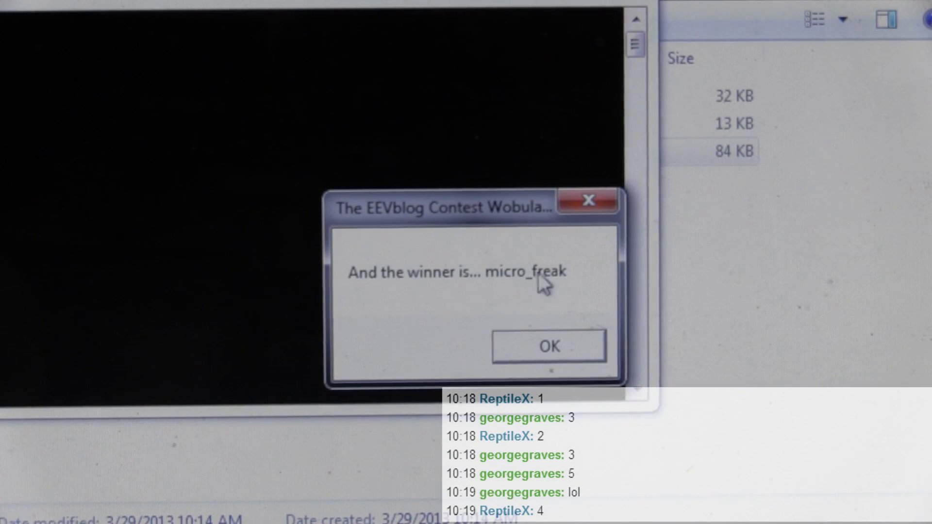
pyautogui.click(549, 346)
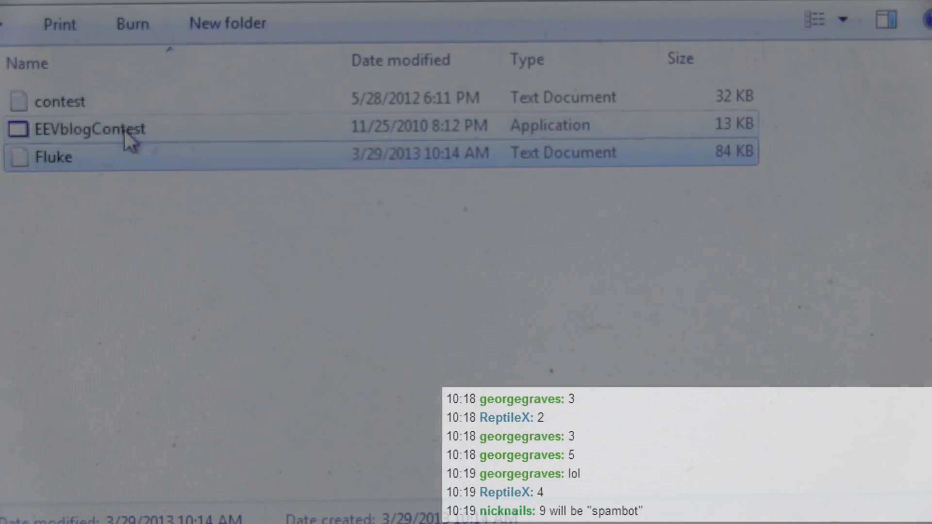
# Step: Relaunch EEVblogContest.exe, accept the duplicate removal, and reveal the first new winner
pyautogui.doubleClick(89, 129)
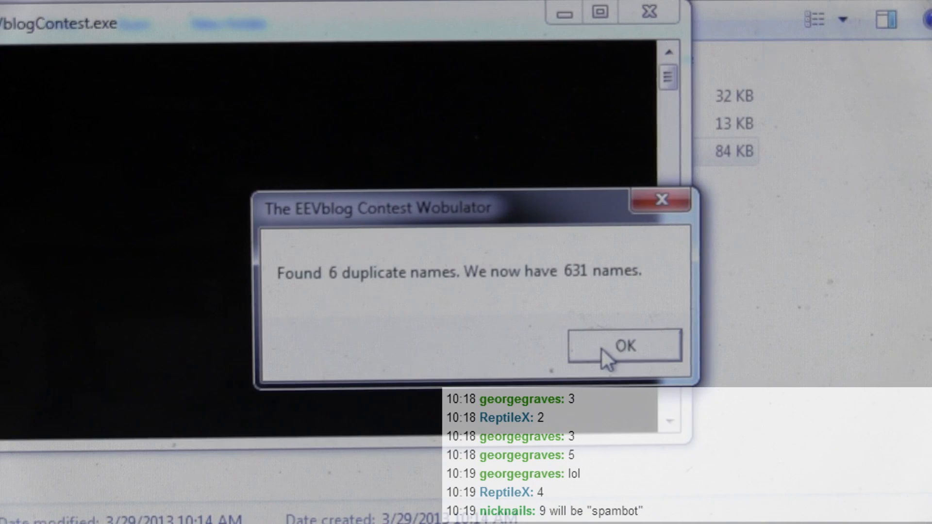
pyautogui.click(624, 347)
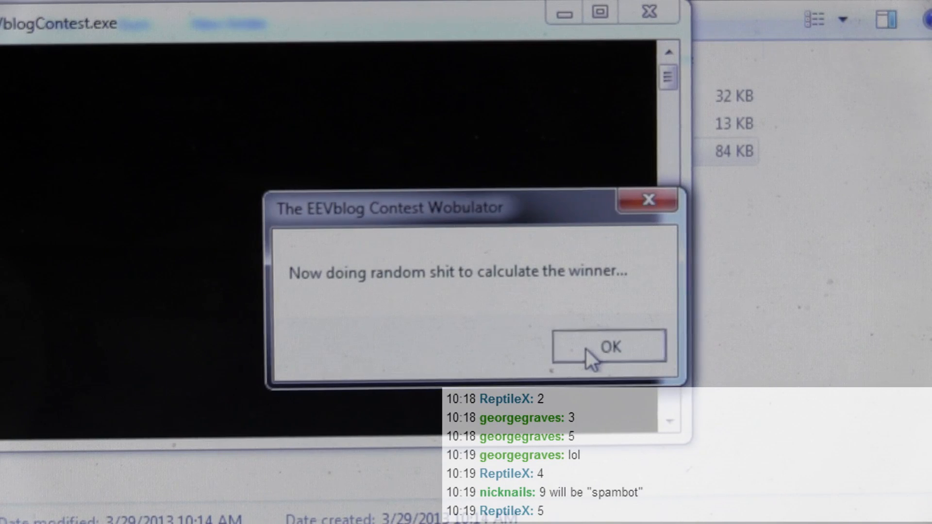
pyautogui.click(607, 348)
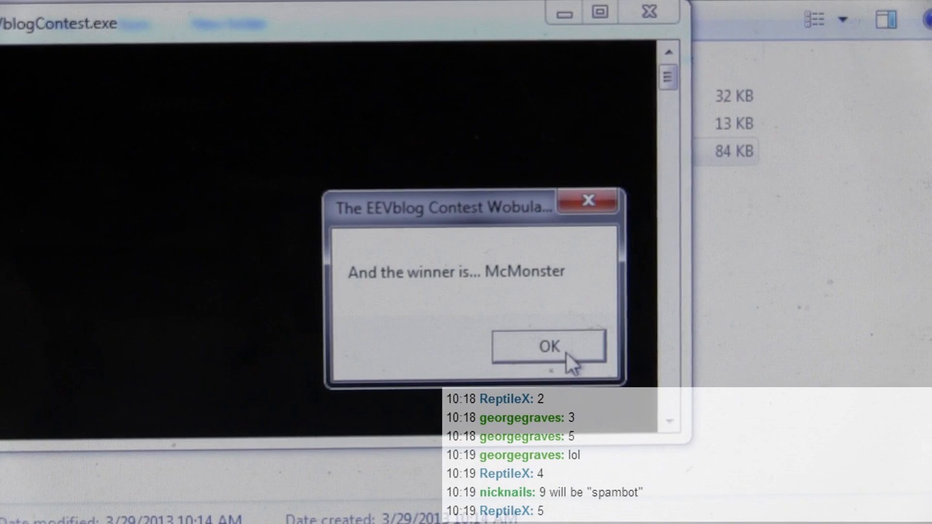
pyautogui.click(550, 348)
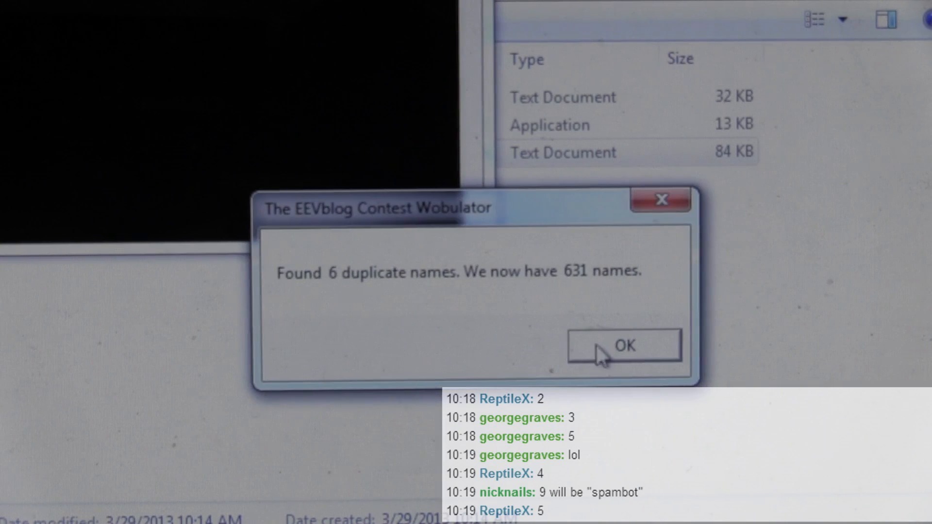
# Step: Draw two more winners and dismiss the final one so the program closes
pyautogui.click(624, 347)
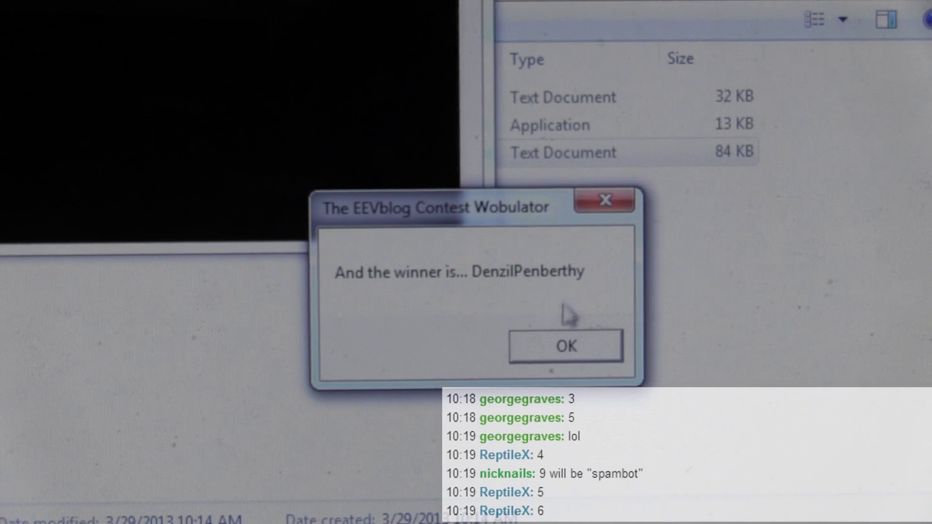
pyautogui.click(565, 346)
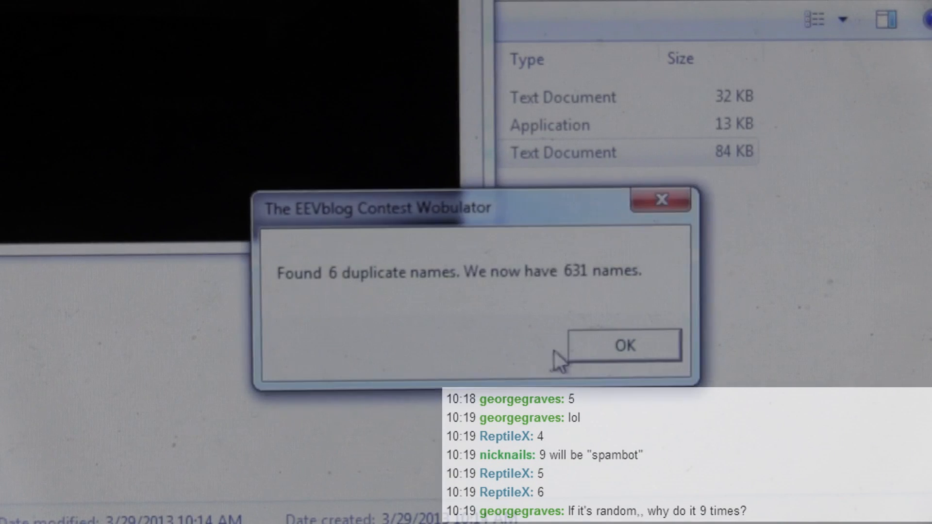
pyautogui.click(624, 345)
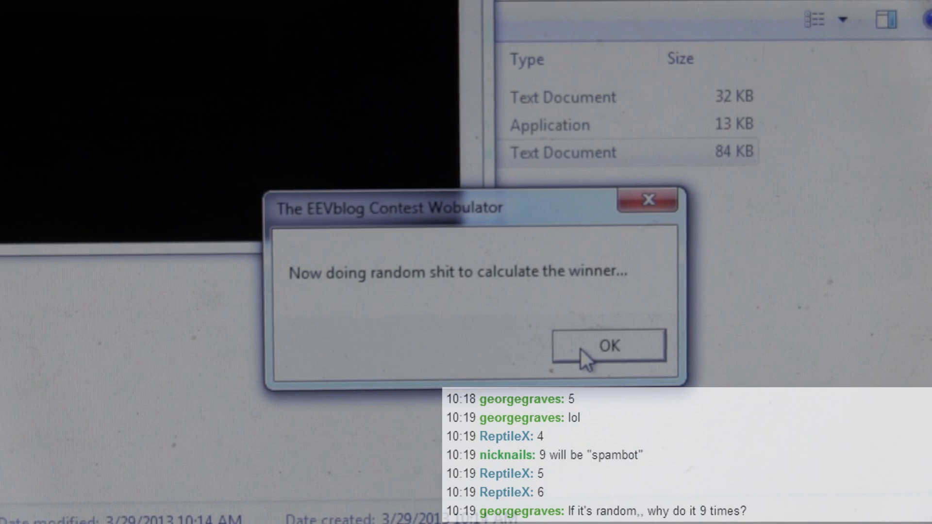
pyautogui.click(609, 346)
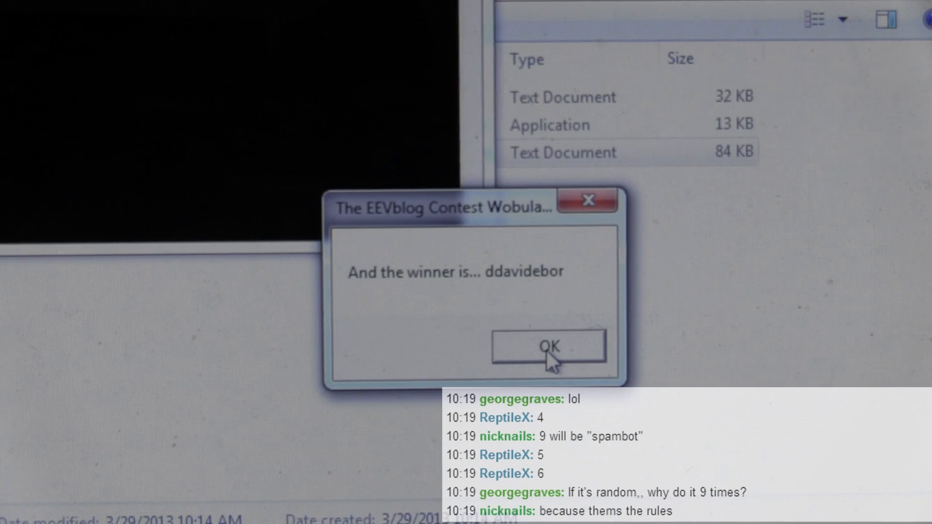
pyautogui.click(551, 347)
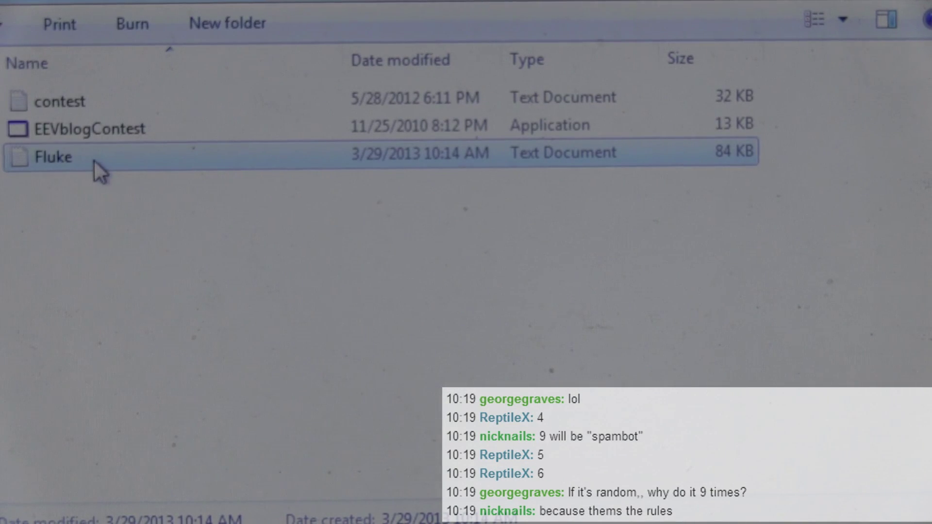
pyautogui.moveTo(128, 163)
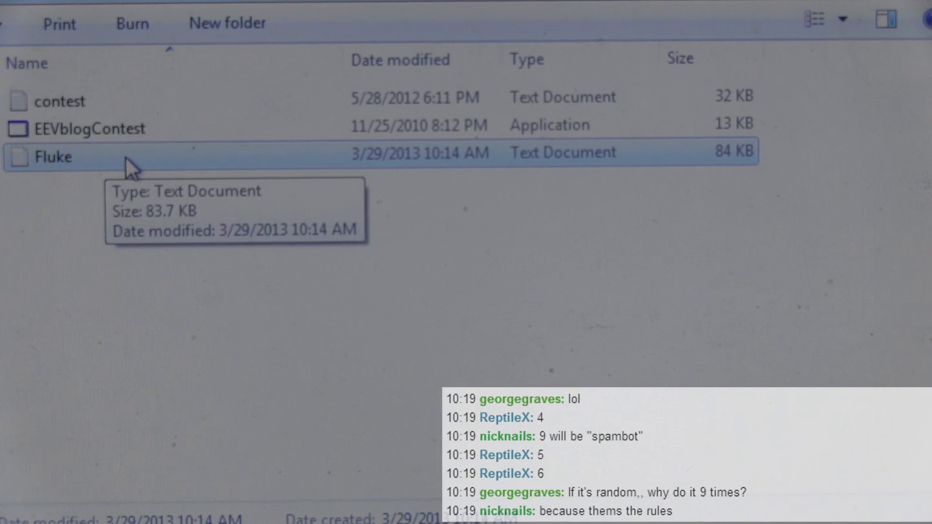
pyautogui.moveTo(135, 213)
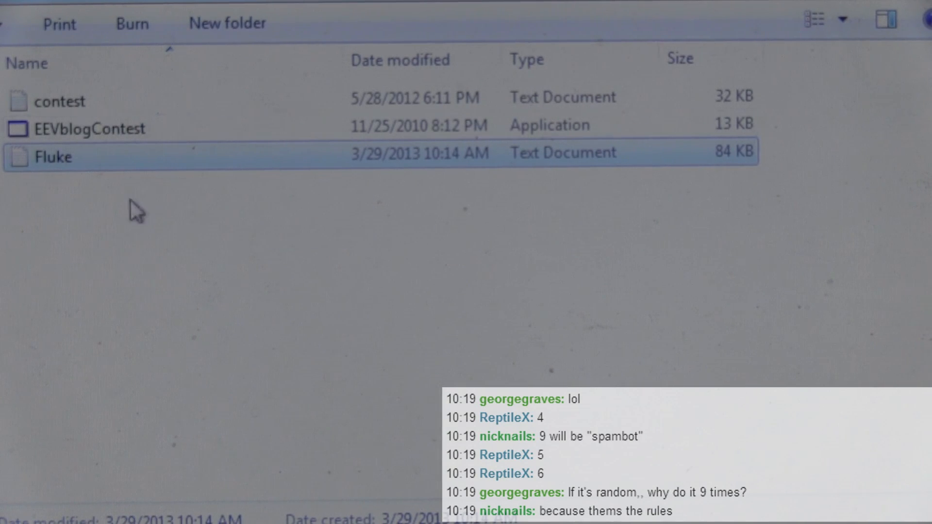
pyautogui.moveTo(190, 229)
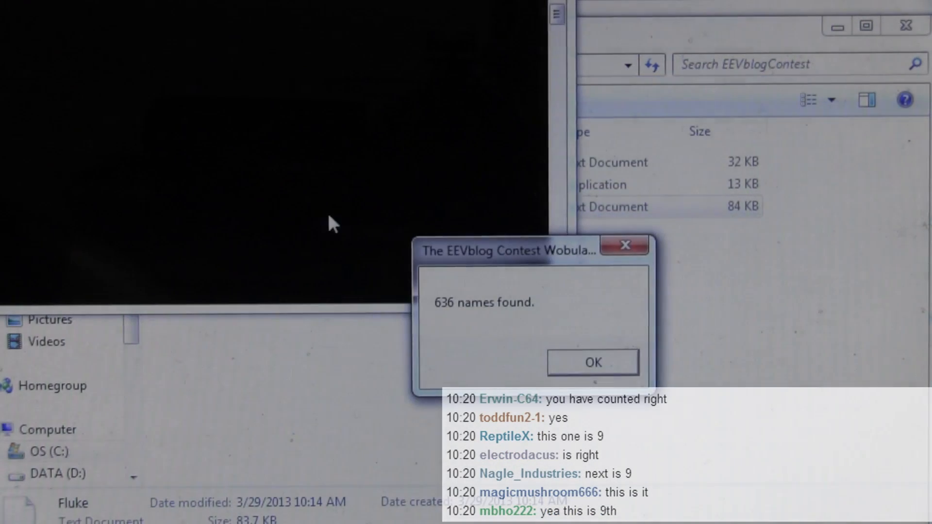
# Step: Acknowledge 636 names found and accept removal of 6 duplicates, leaving 631 entries
pyautogui.click(593, 362)
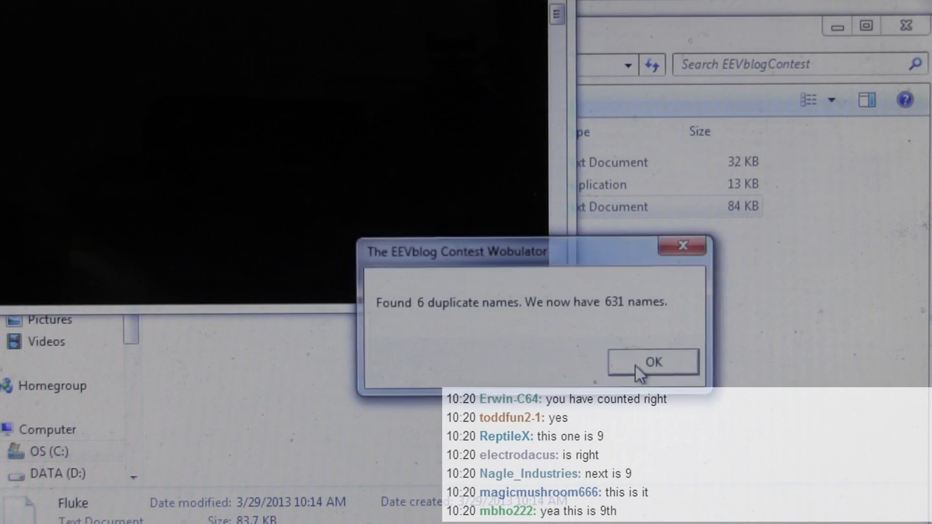
pyautogui.click(653, 363)
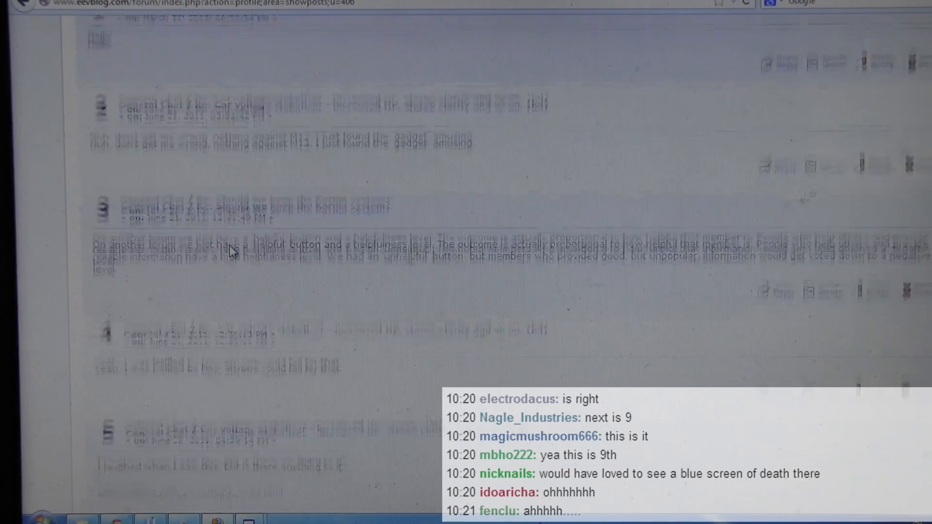
# Step: Scroll through the winner's forum posts down to post 50, the new-member introduction
pyautogui.scroll(-3)
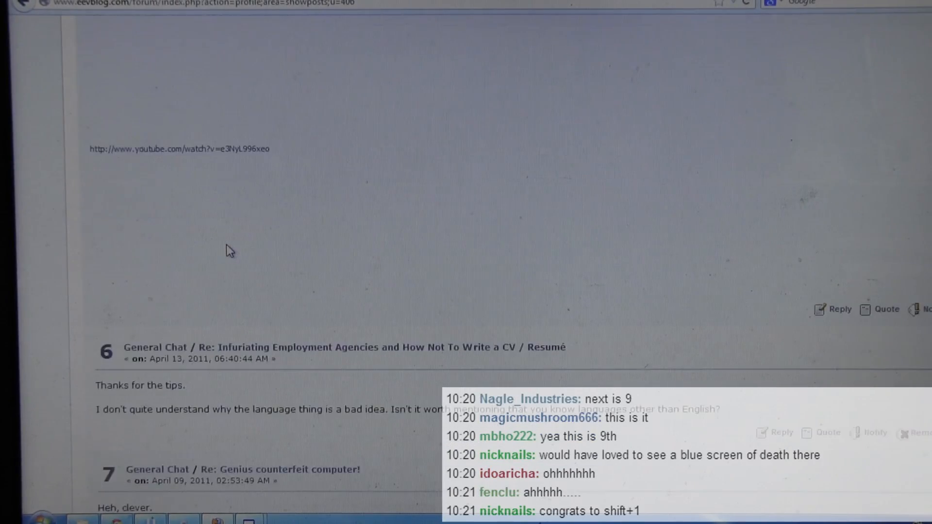
pyautogui.scroll(-3)
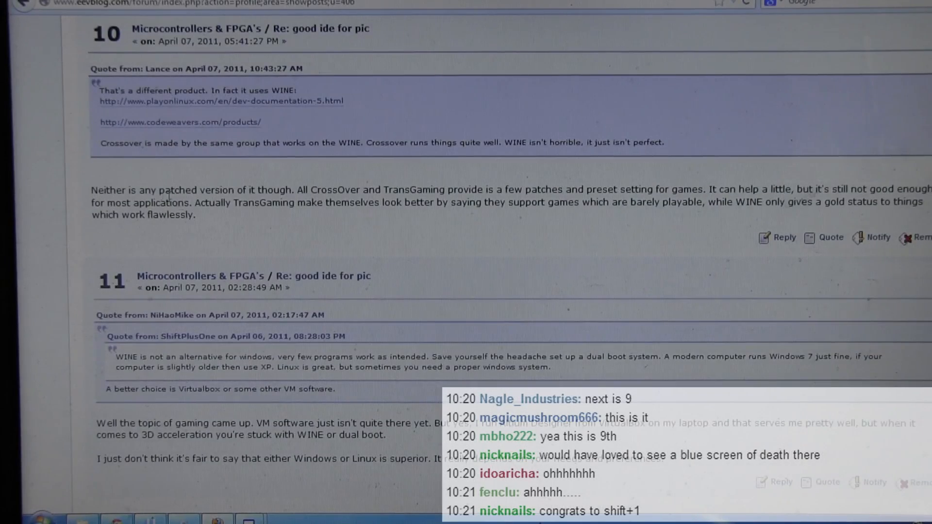
pyautogui.scroll(-3)
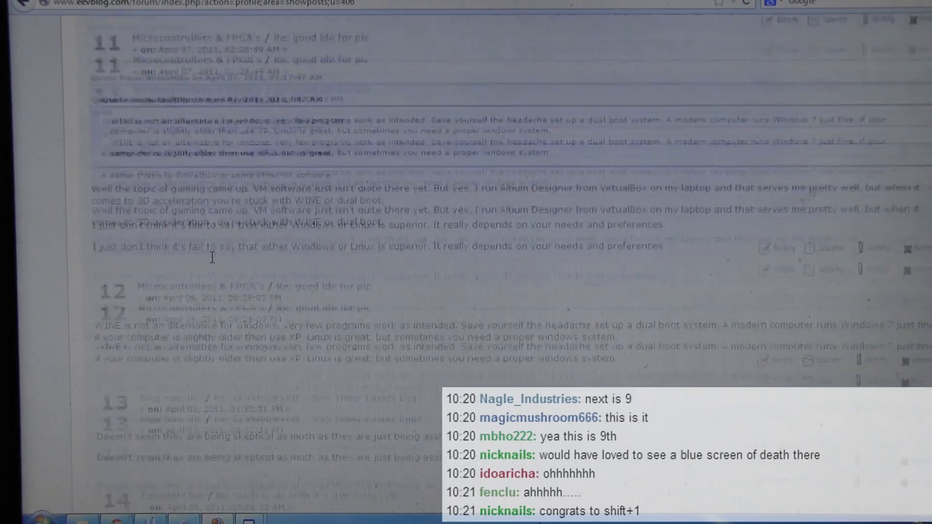
pyautogui.scroll(-3)
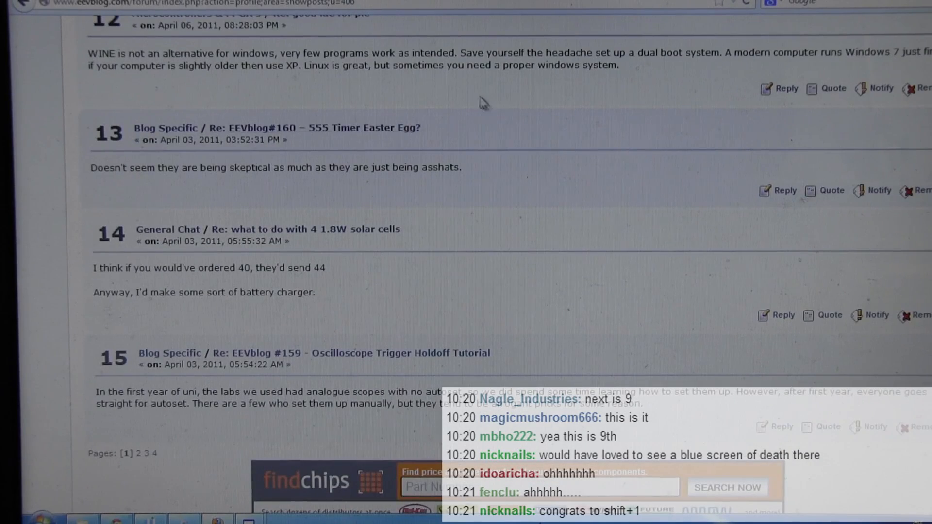
pyautogui.scroll(-3)
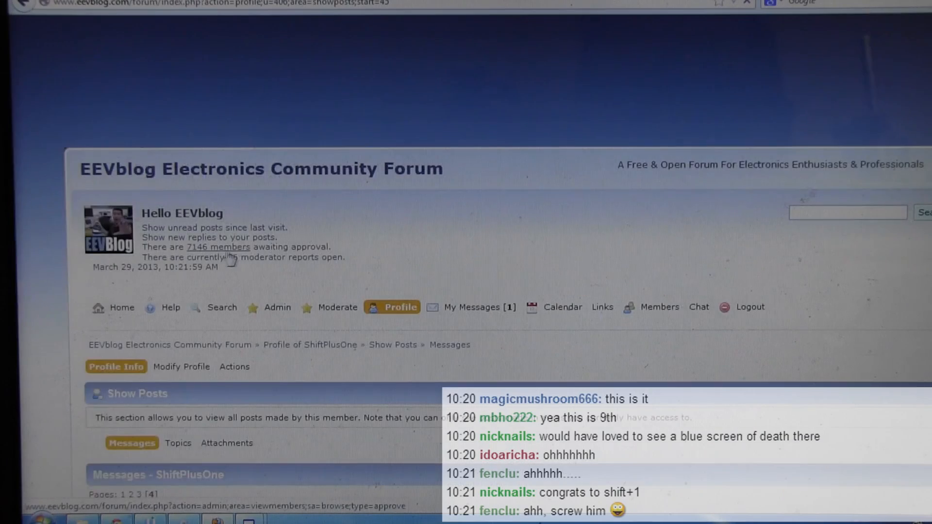
pyautogui.scroll(-3)
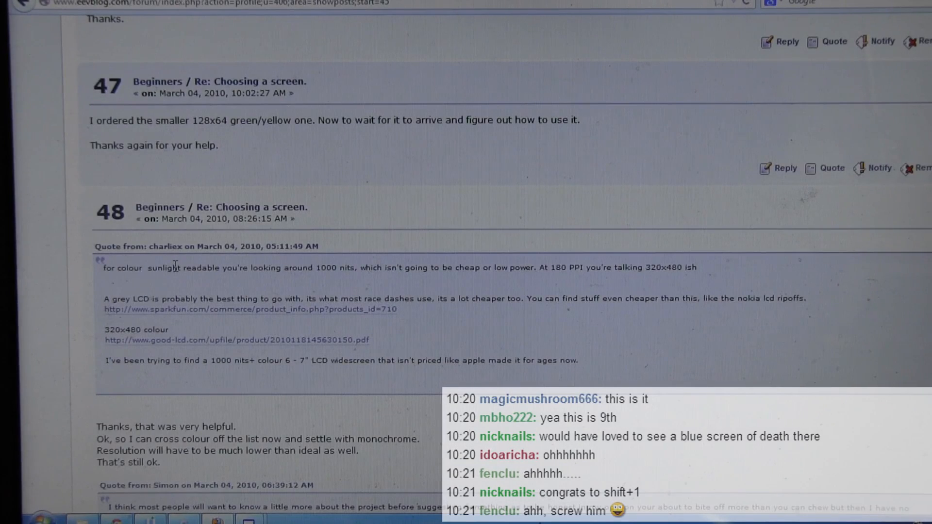
pyautogui.scroll(-3)
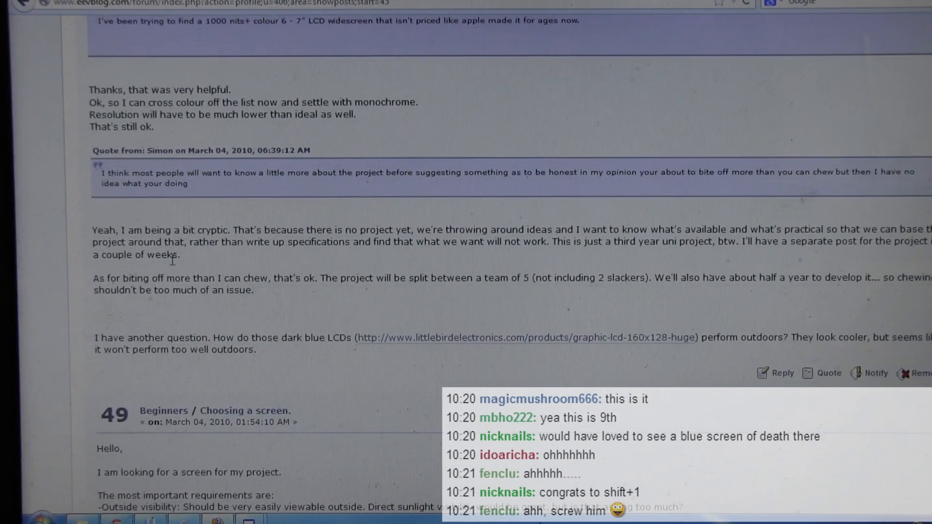
pyautogui.scroll(-3)
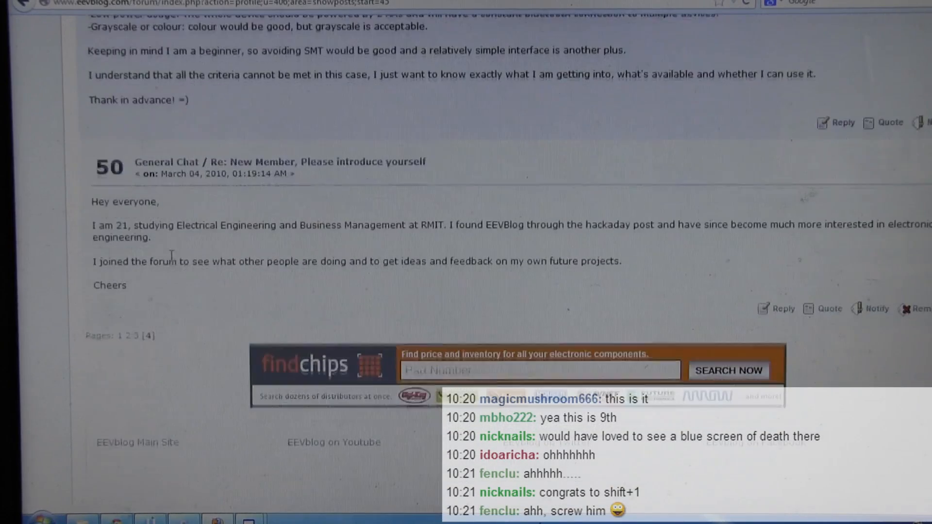
pyautogui.scroll(3)
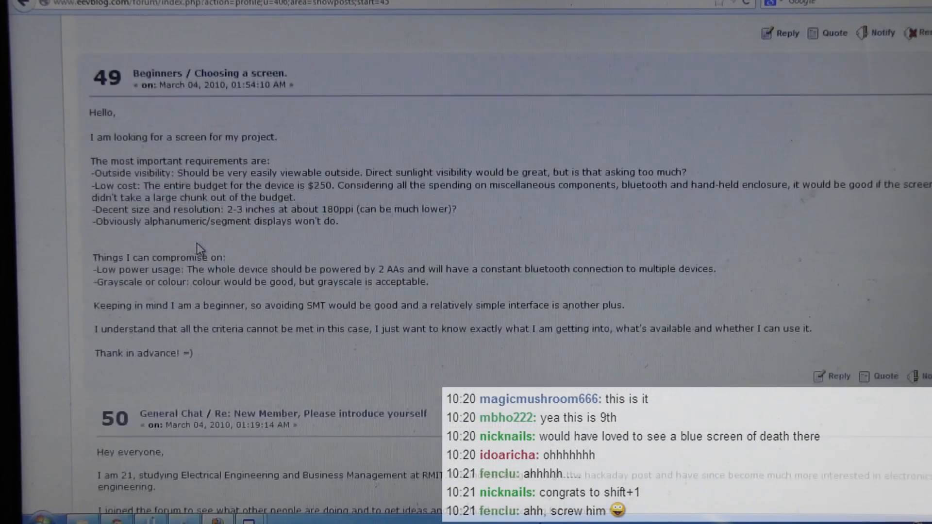
pyautogui.scroll(-3)
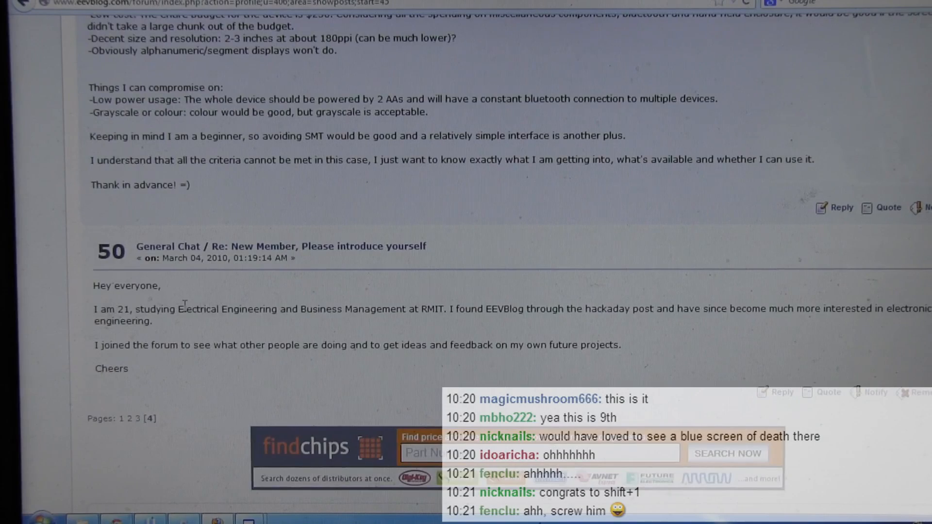
pyautogui.scroll(-3)
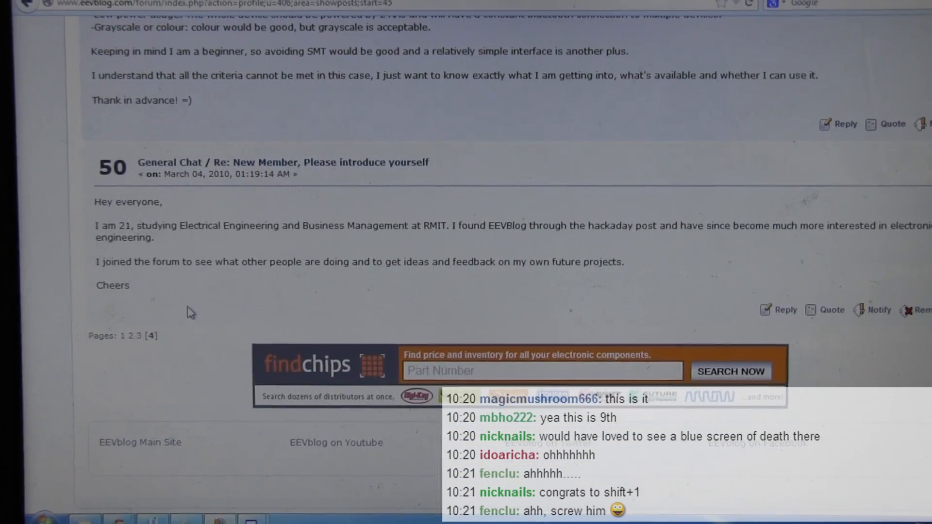
pyautogui.scroll(-3)
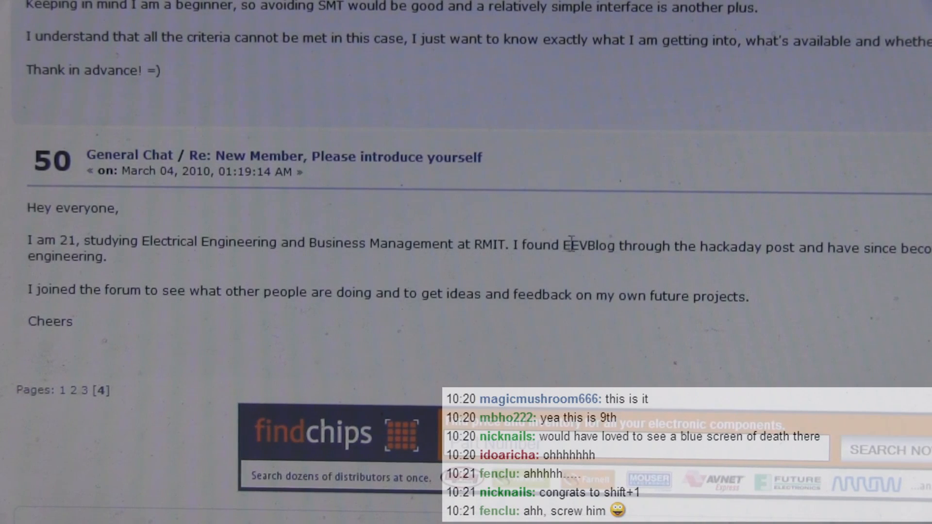
pyautogui.moveTo(596, 255)
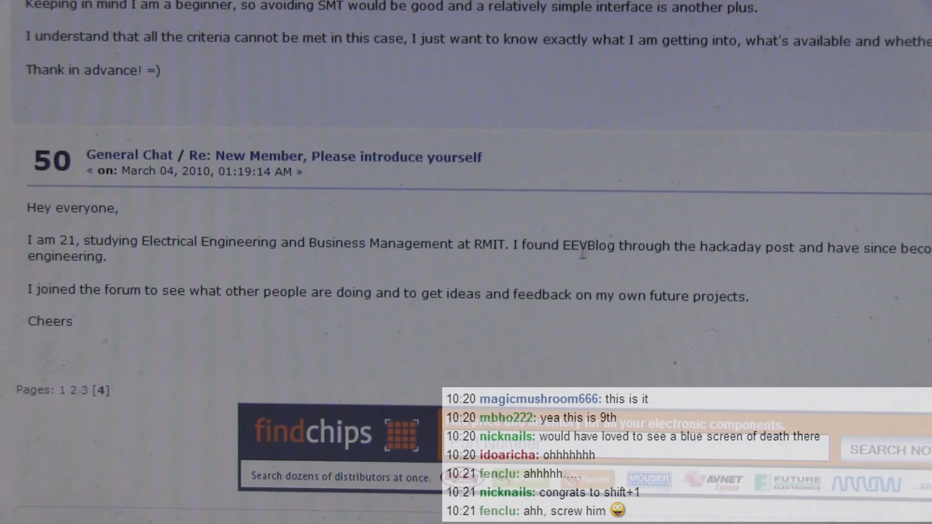
pyautogui.moveTo(601, 241)
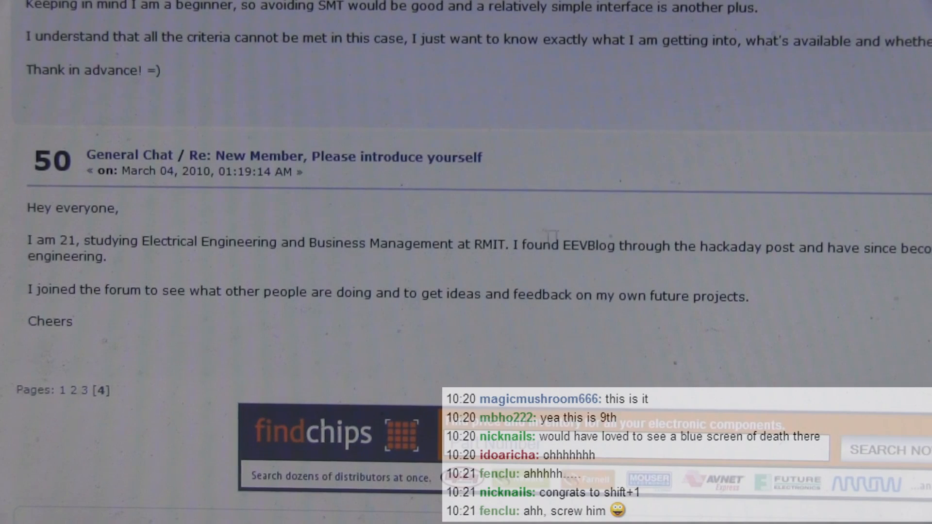
pyautogui.moveTo(583, 269)
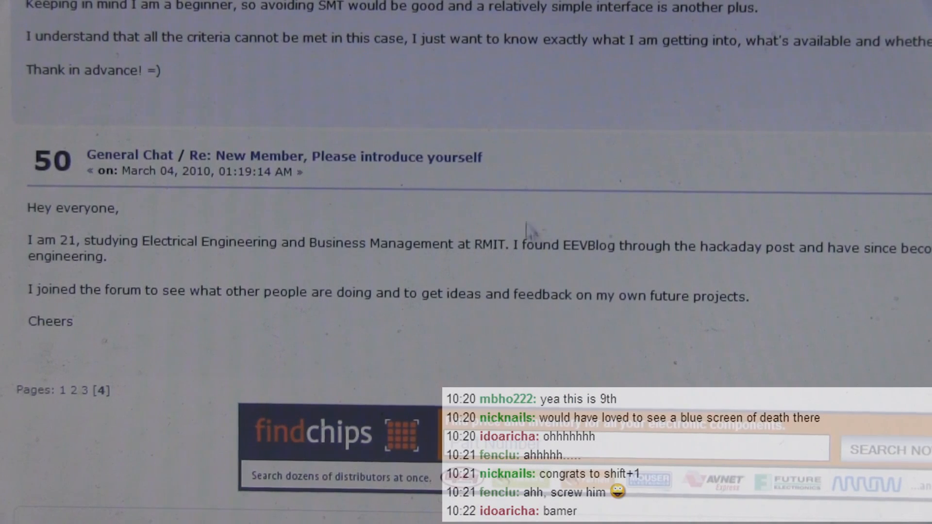
pyautogui.moveTo(569, 246)
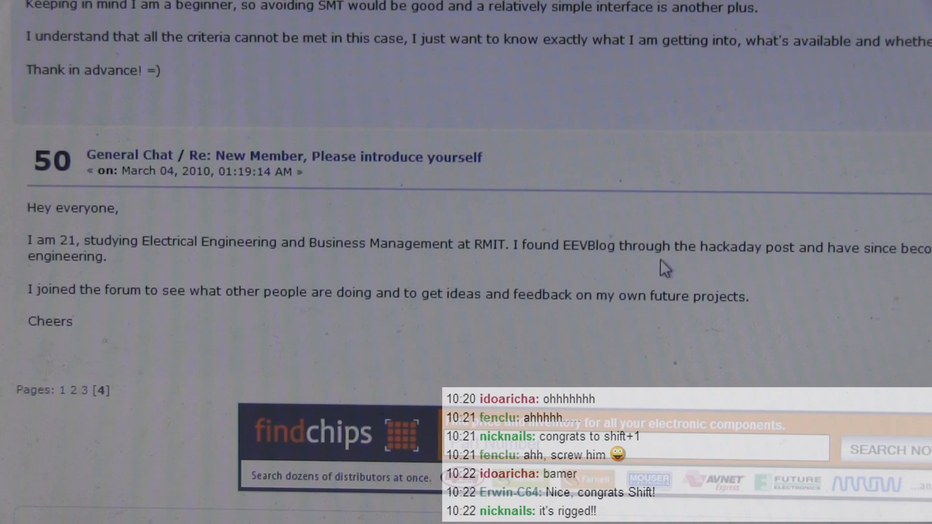
pyautogui.moveTo(371, 294)
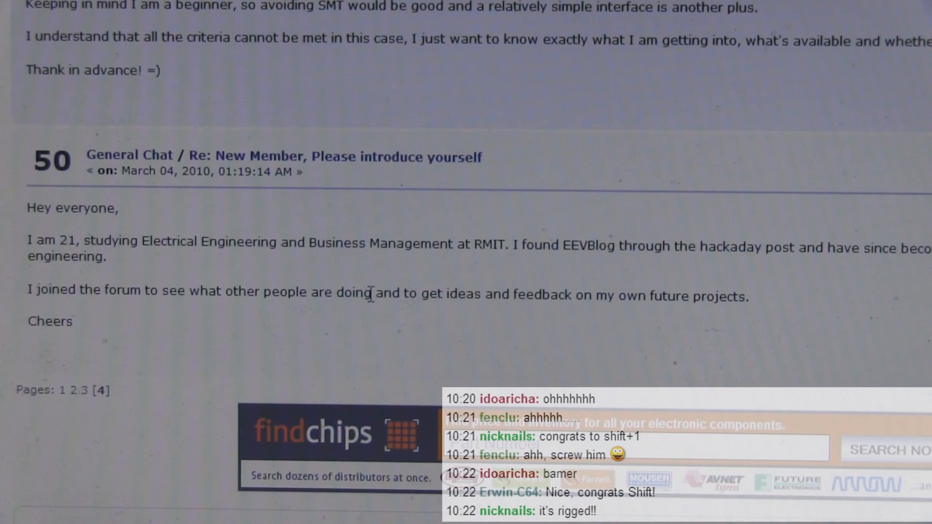